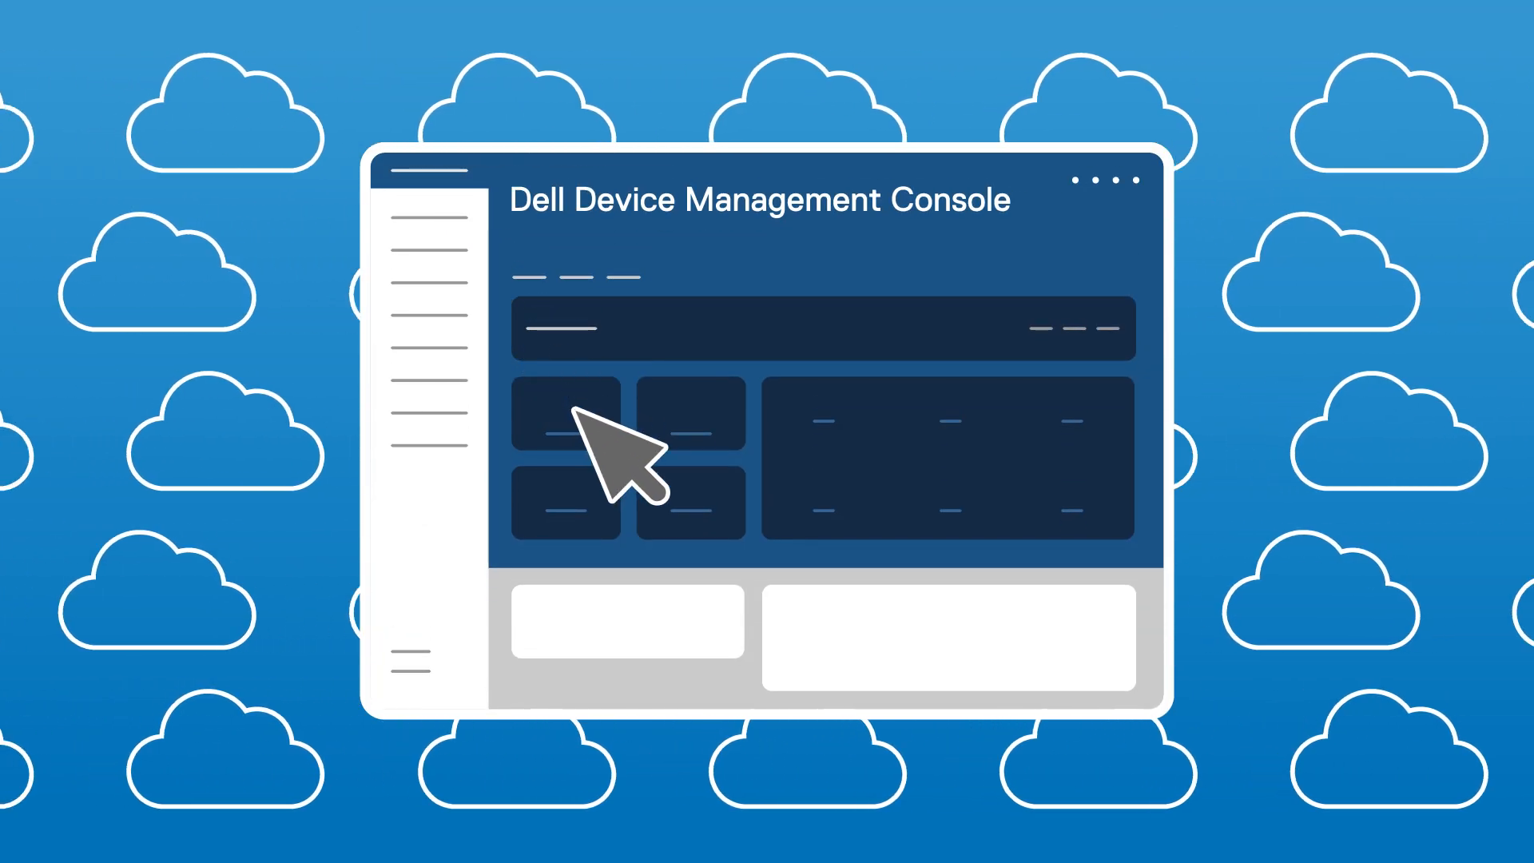
{"action": "mouse_move", "coordinate": [803, 567]}
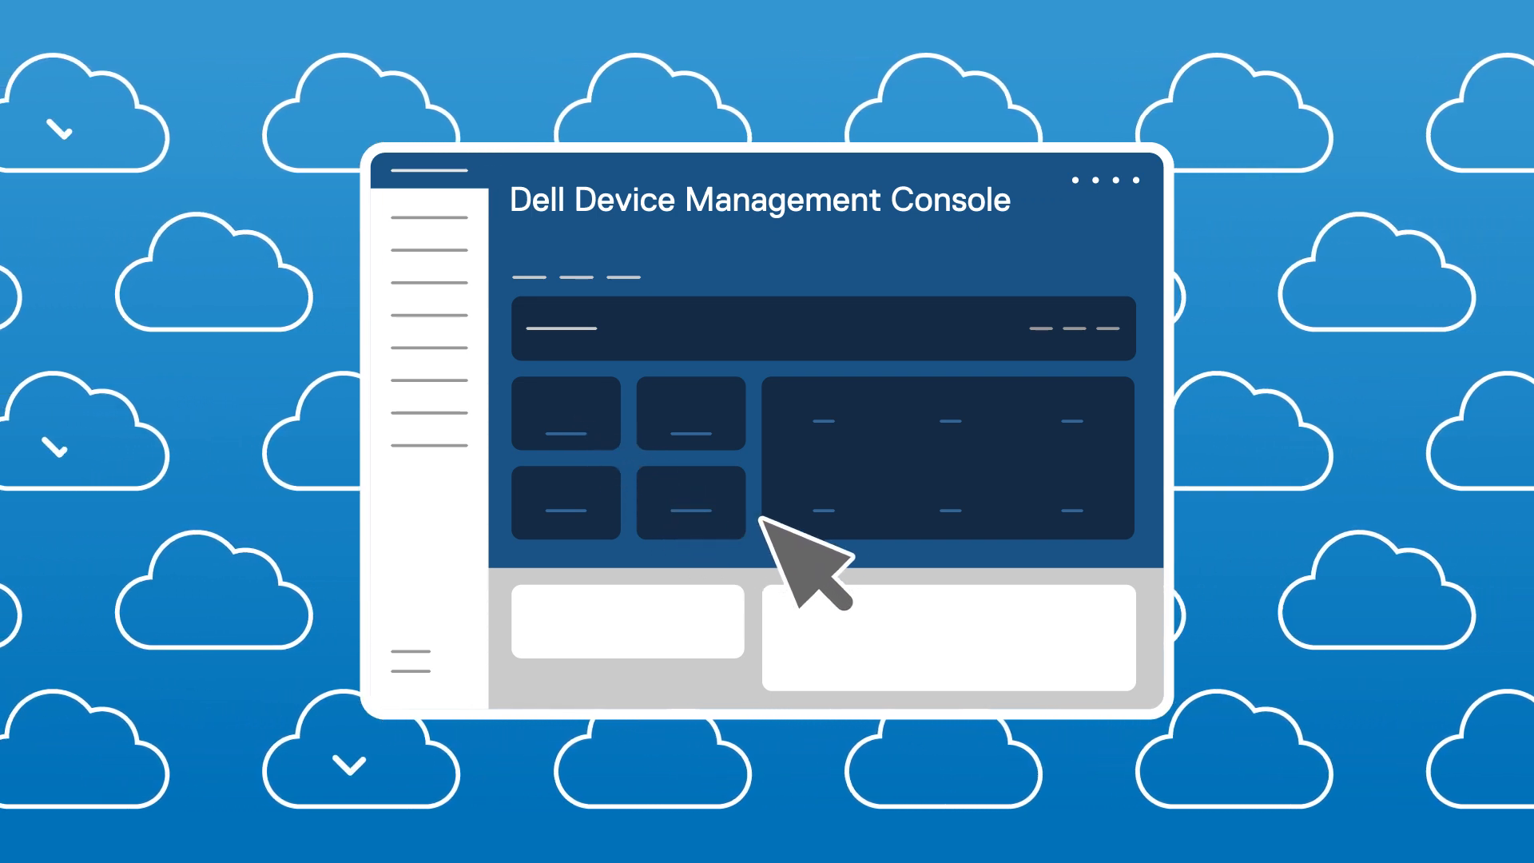